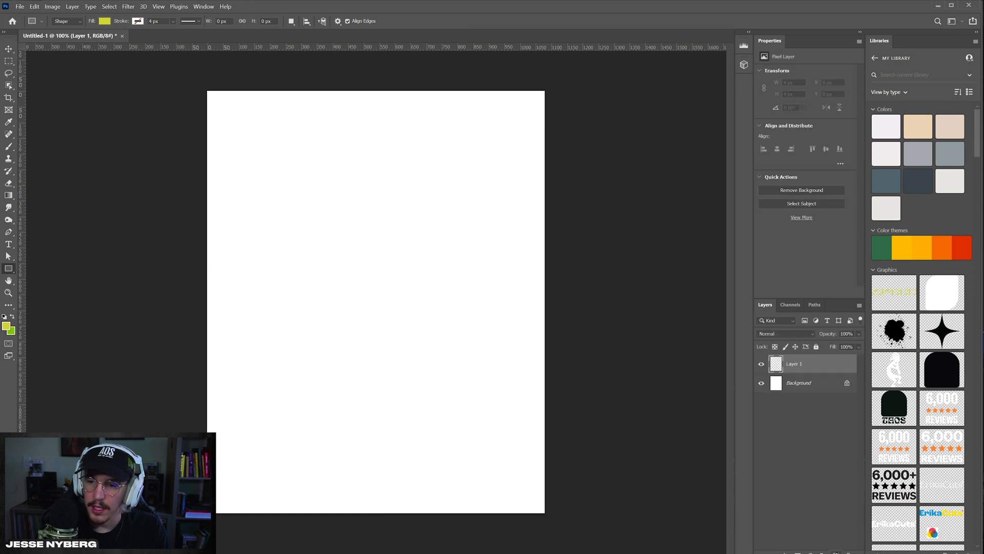
Step: Draw a red-orange rectangle at the top-left and a yellow one at the top-right
left_click(105, 21)
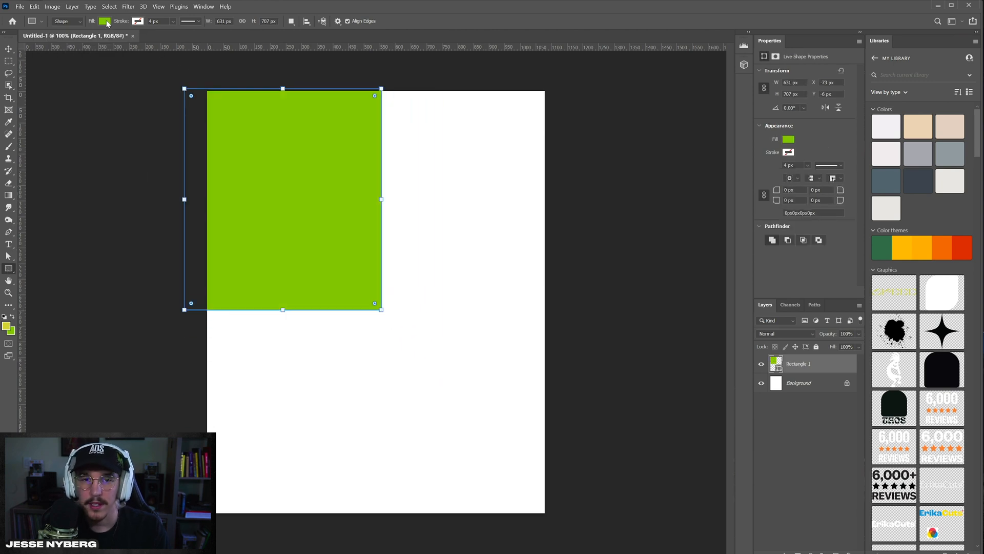
left_click(105, 21)
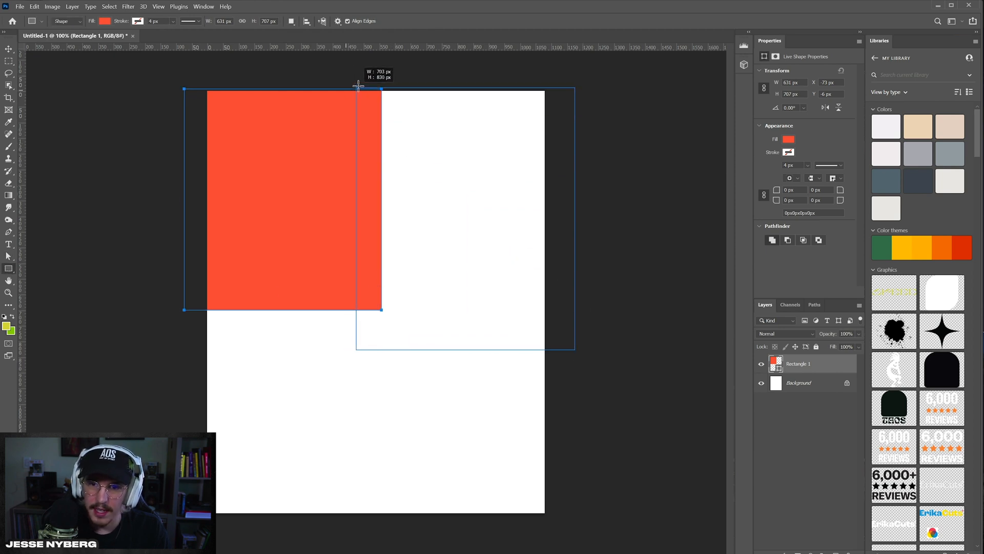
left_click(105, 20)
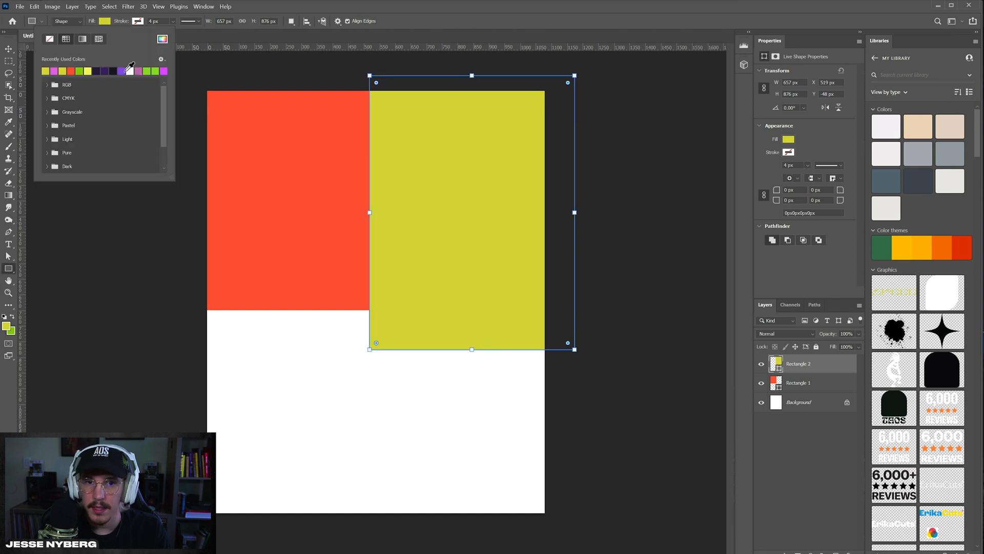
Step: Confirm the yellow fill, draw purple rectangles along the bottom, and pick a custom fill colour
left_click(122, 71)
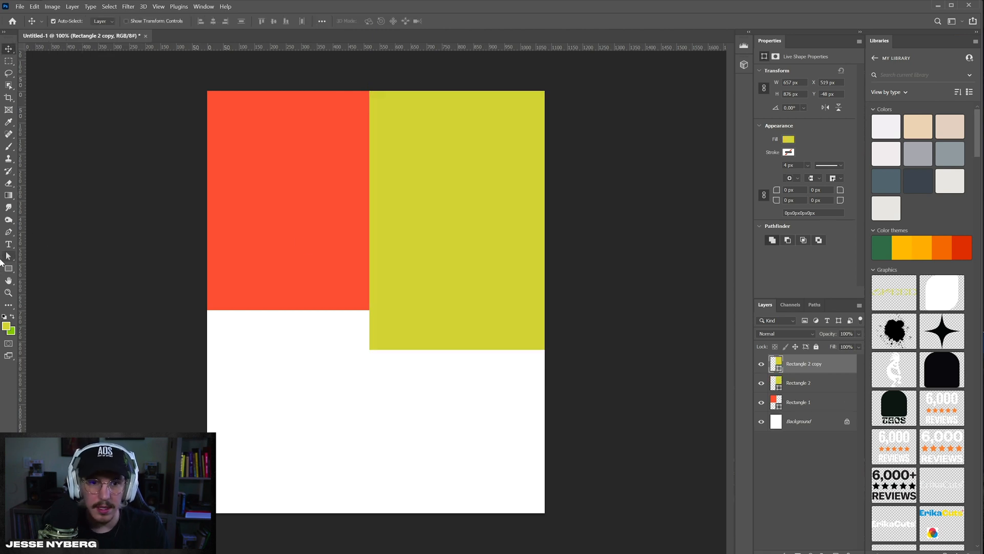
left_click(105, 20)
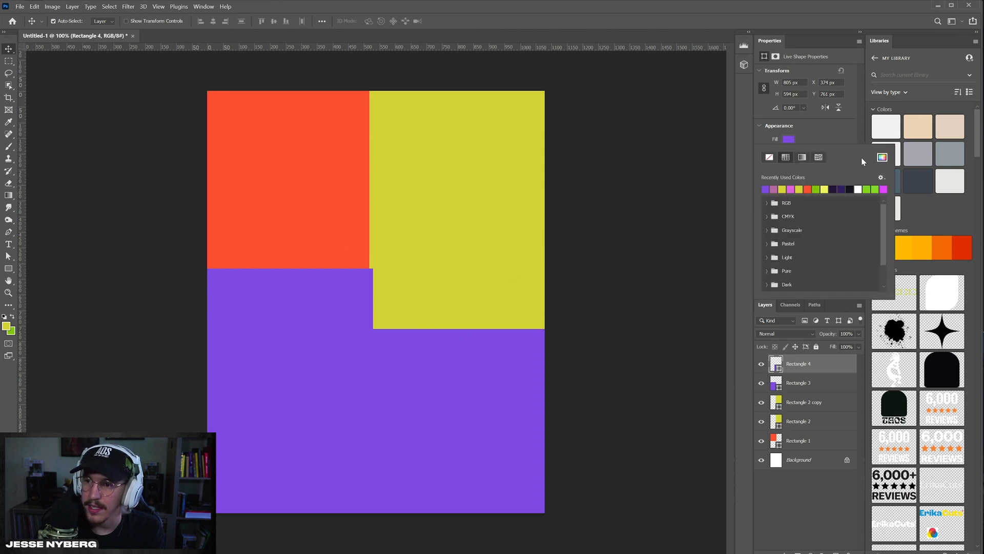
left_click(789, 139)
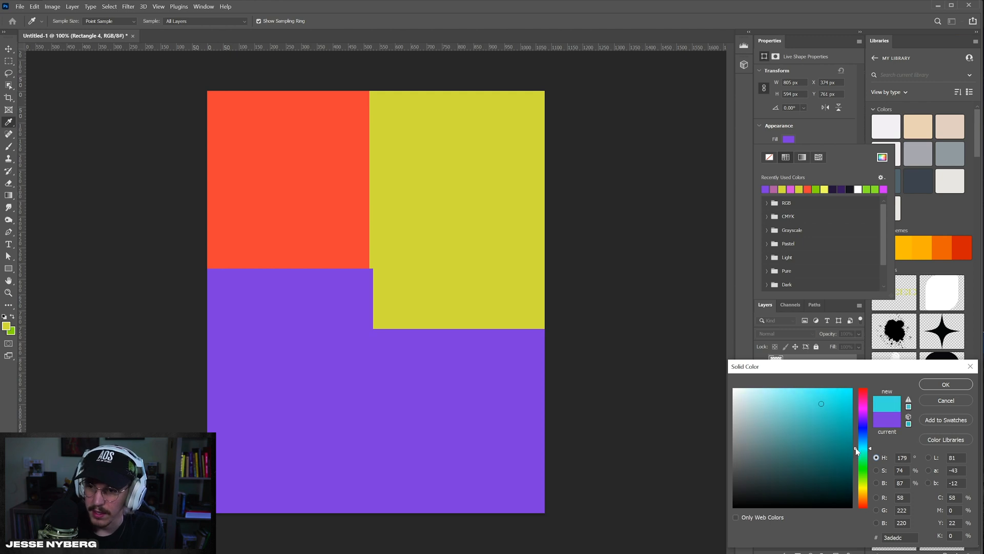
Step: Confirm cyan as the fill of the bottom-right rectangle
left_click(945, 384)
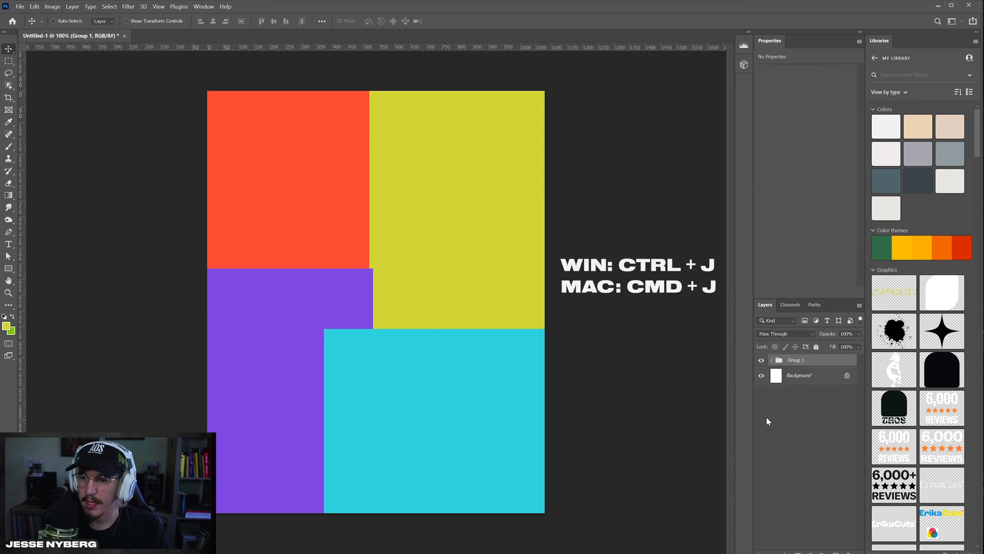
Step: Duplicate the rectangle group and convert the copy into a smart object for Gaussian Blur
key("ctrl+j")
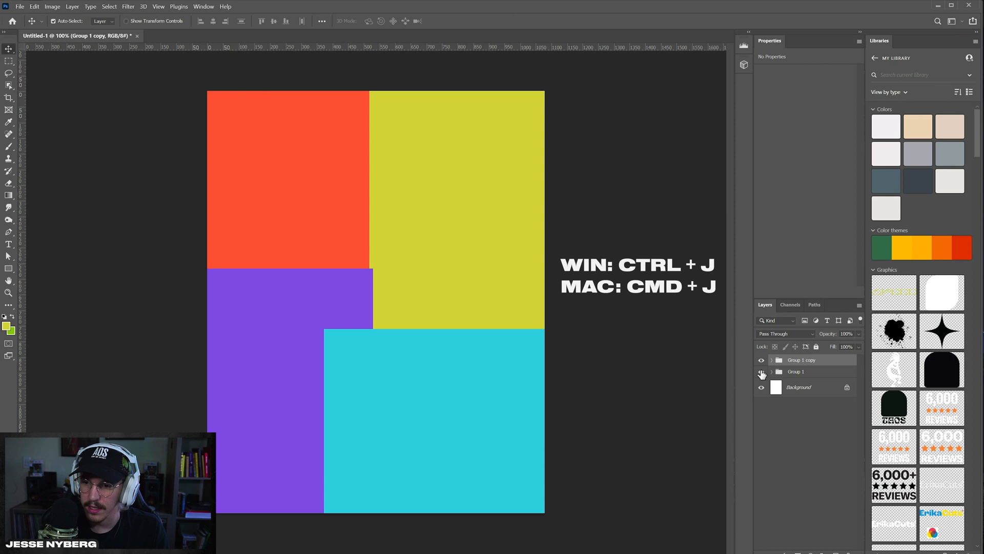
right_click(802, 360)
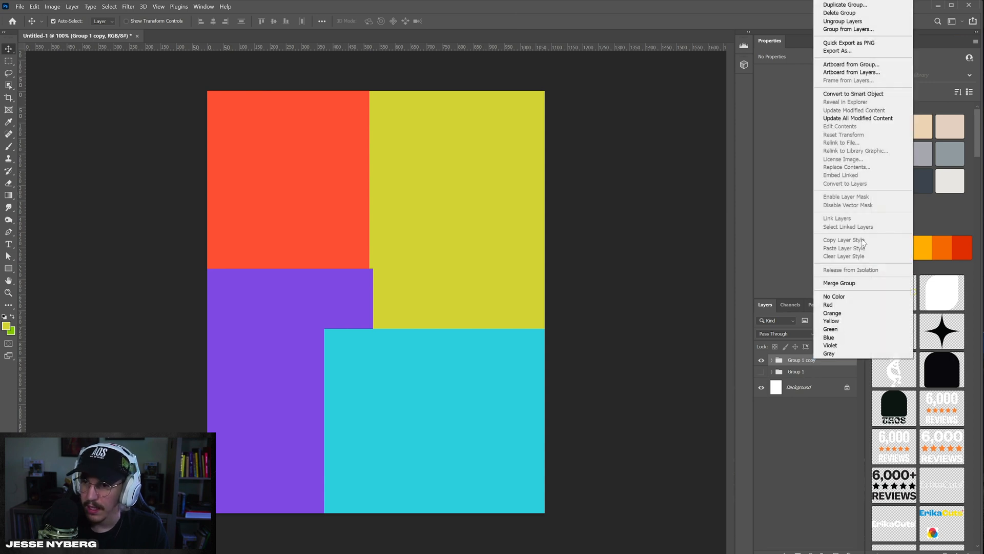
left_click(853, 93)
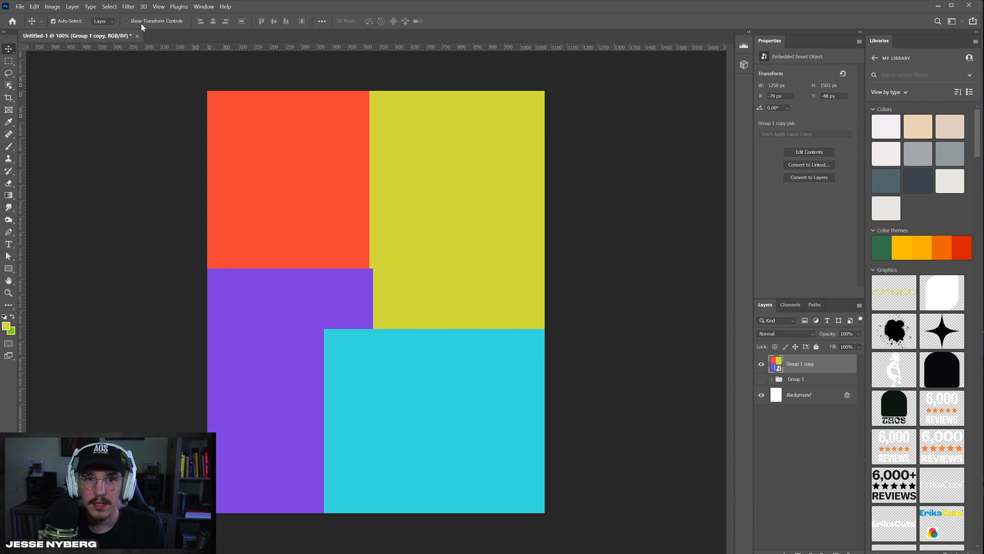
left_click(128, 6)
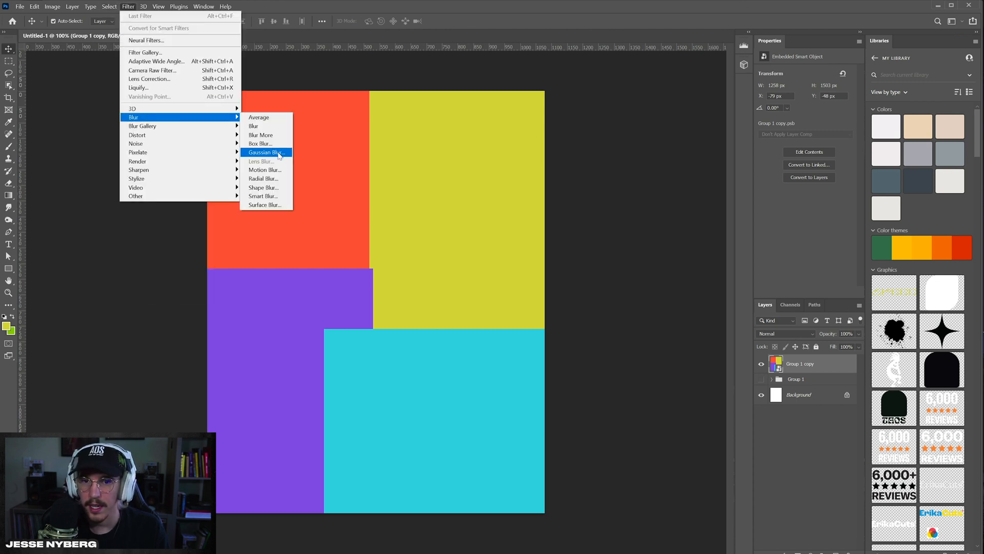
left_click(266, 152)
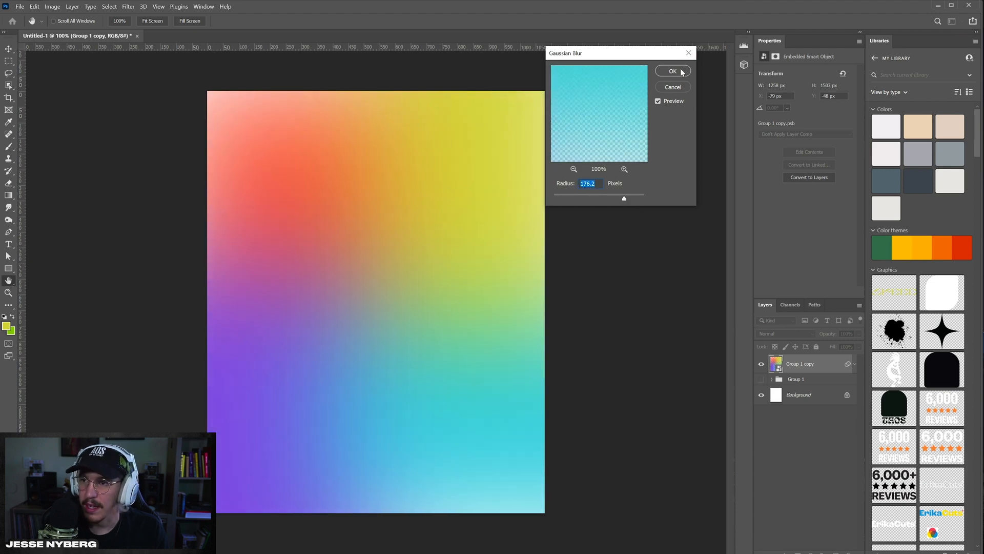
Step: Apply a 176.2-pixel Gaussian blur to the smart object
left_click(672, 70)
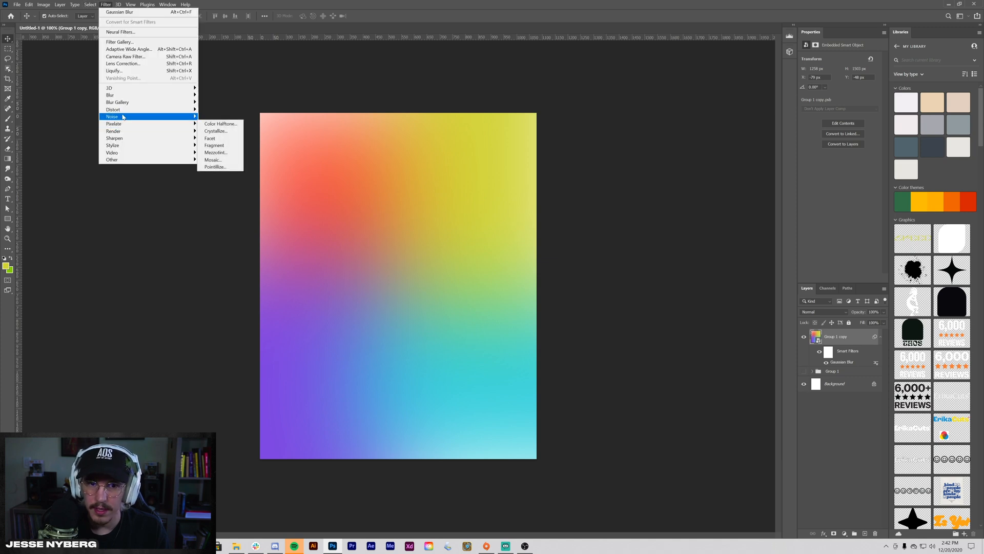
Step: Add fine noise to the gradient and add a Hue/Saturation adjustment layer
left_click(213, 123)
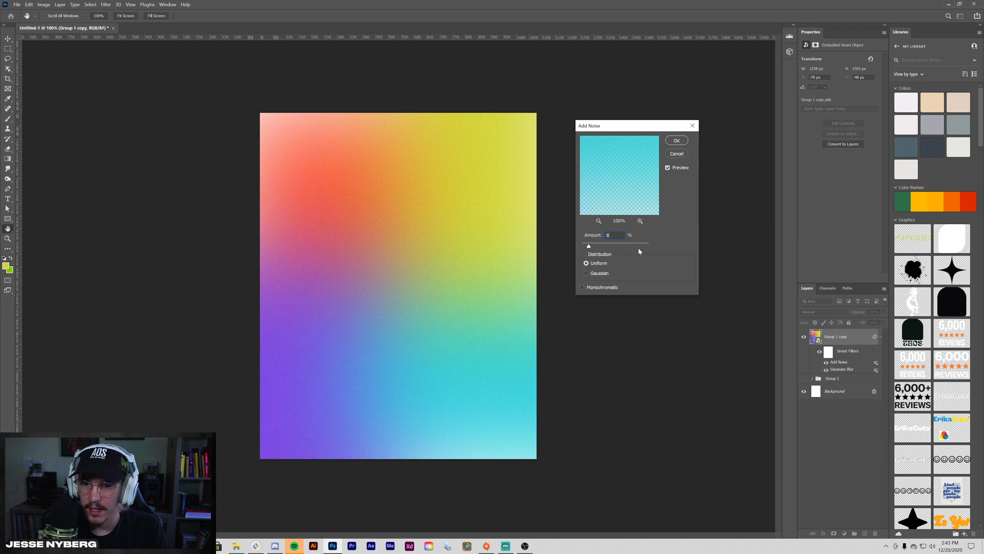
left_click(677, 140)
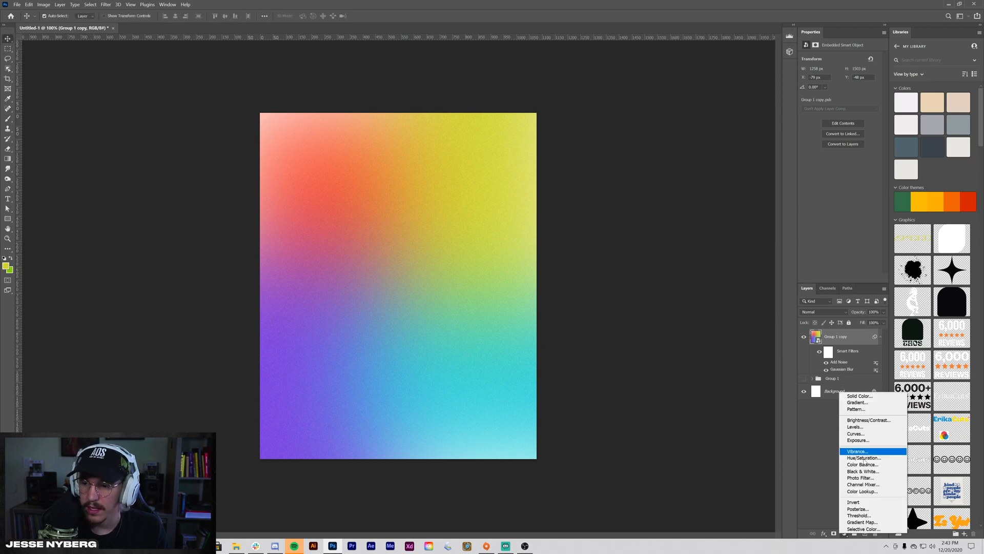
left_click(863, 458)
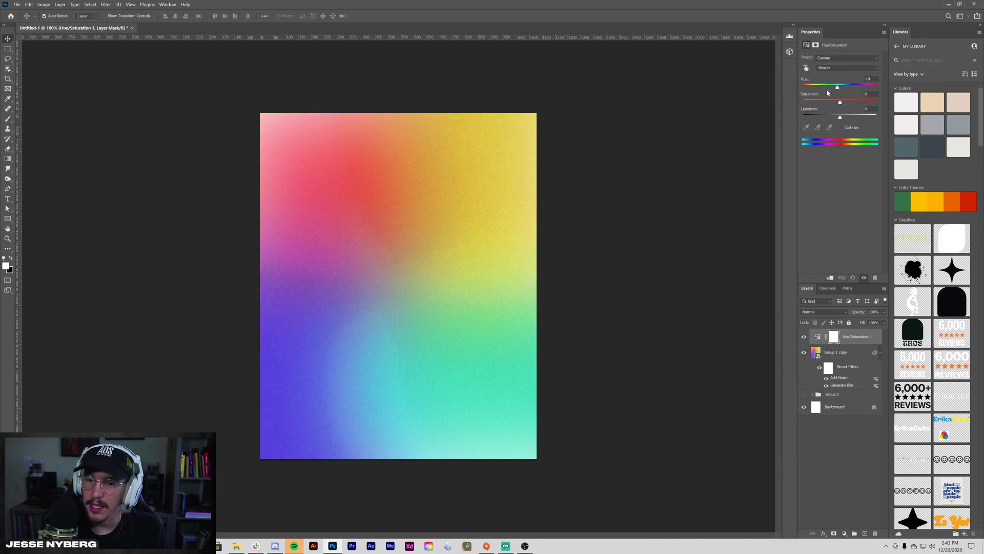